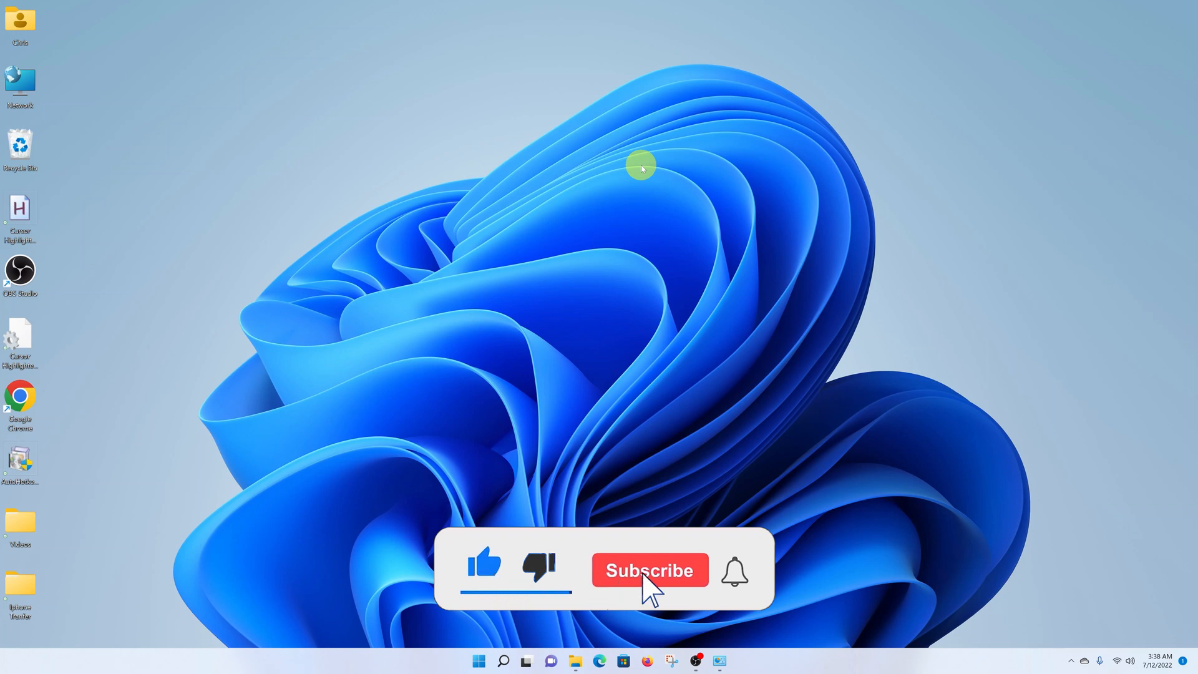
Step: Delete the Network icon from the desktop, leaving the other shortcuts in place
{"action": "left_click", "coordinate": [649, 571]}
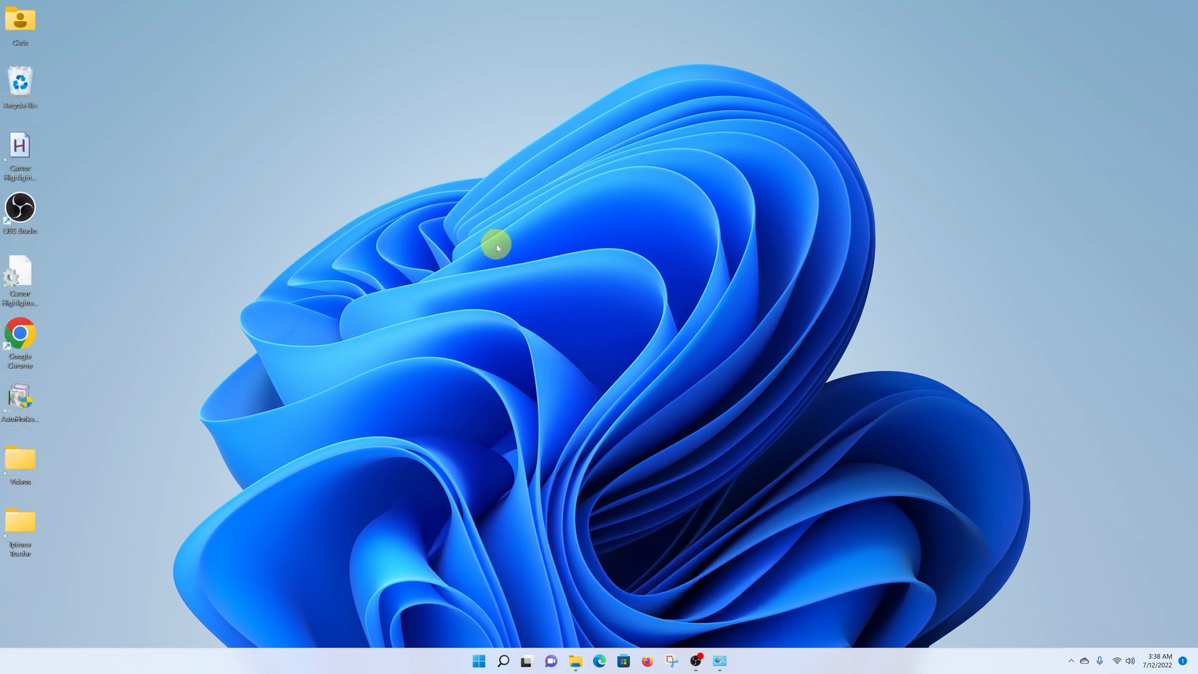
{"action": "mouse_move", "coordinate": [247, 259]}
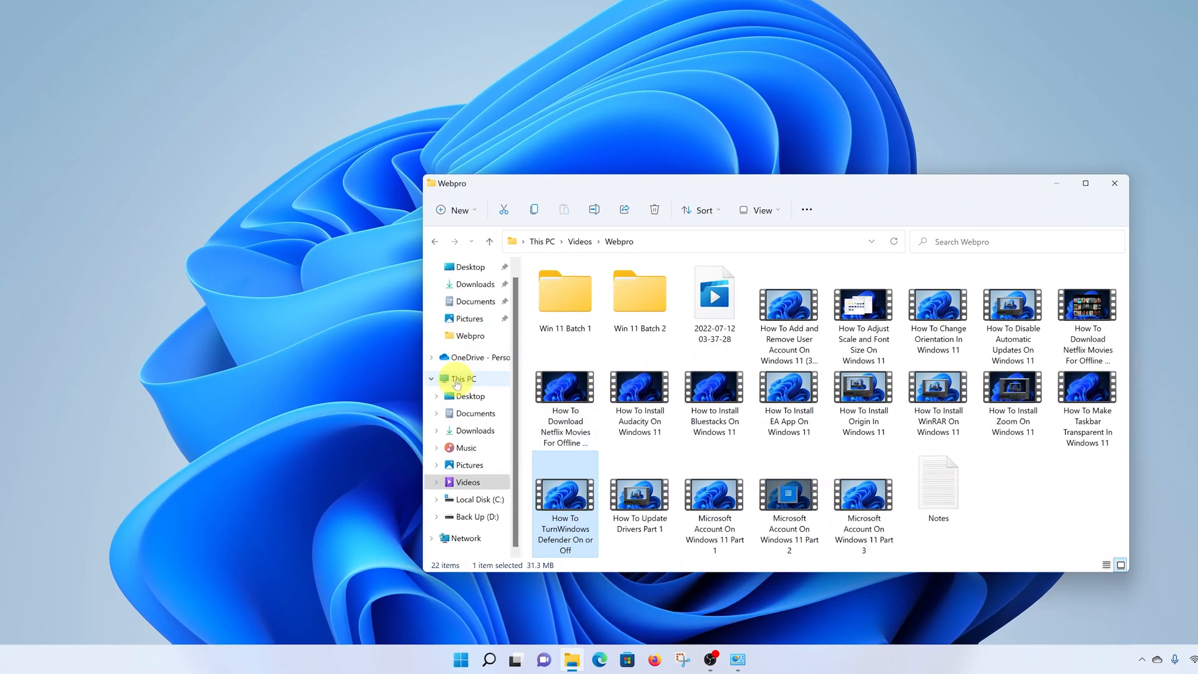
Step: View This PC's folders and drives in File Explorer, then close the window
{"action": "left_click", "coordinate": [462, 378]}
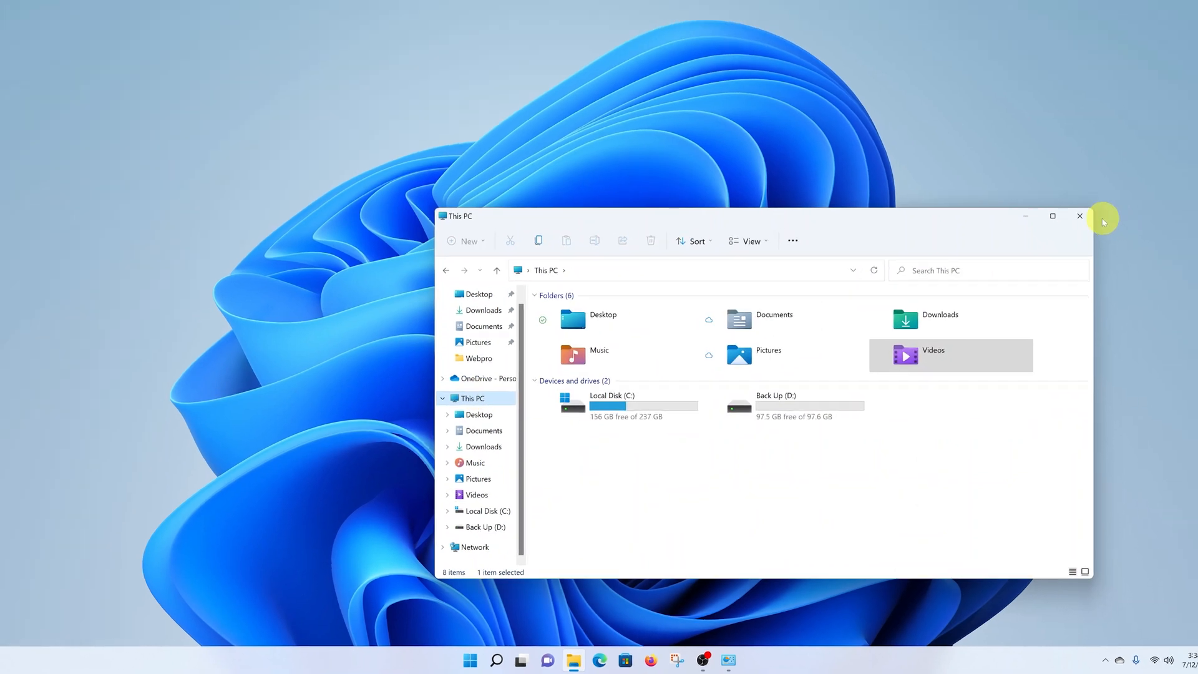
{"action": "left_click", "coordinate": [1078, 216]}
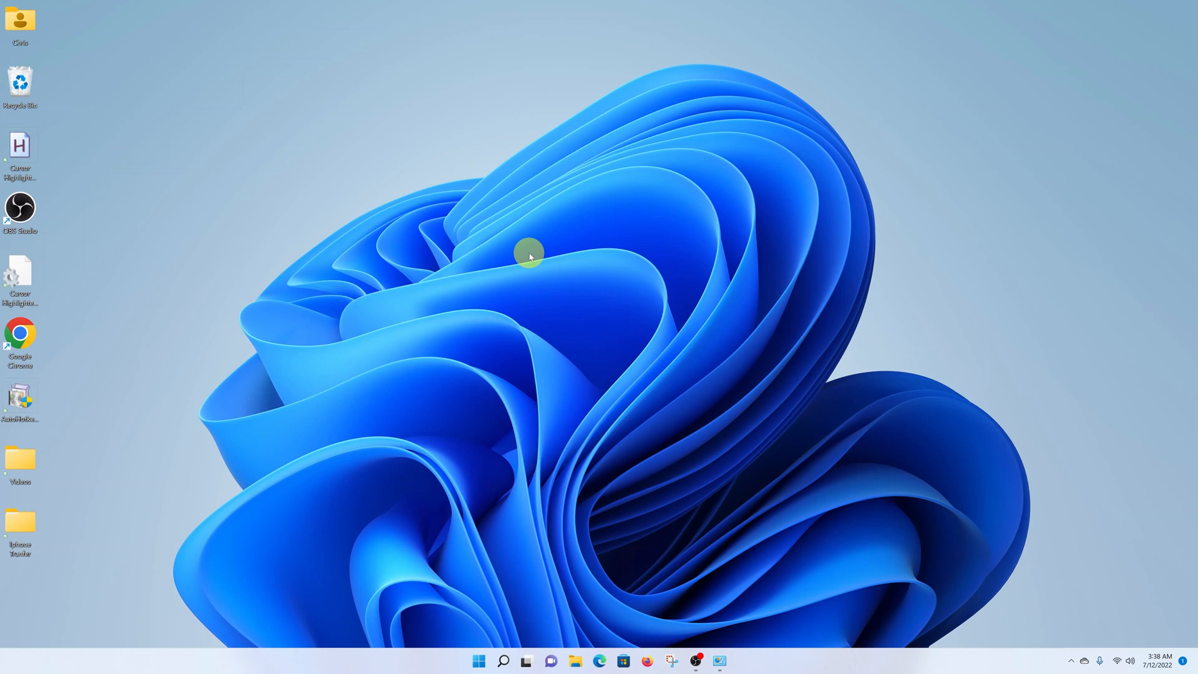
Step: Reach Personalization > Themes from the desktop's Personalize menu and bring up Desktop Icon Settings
{"action": "right_click", "coordinate": [529, 253]}
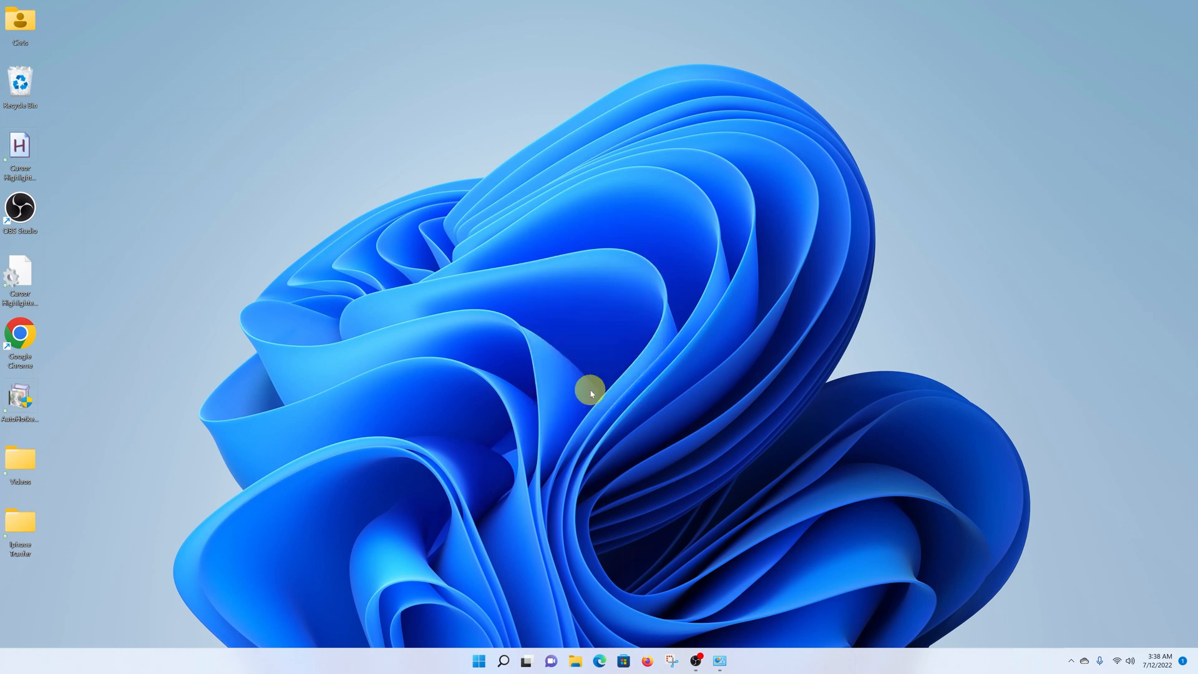
{"action": "left_click", "coordinate": [728, 673]}
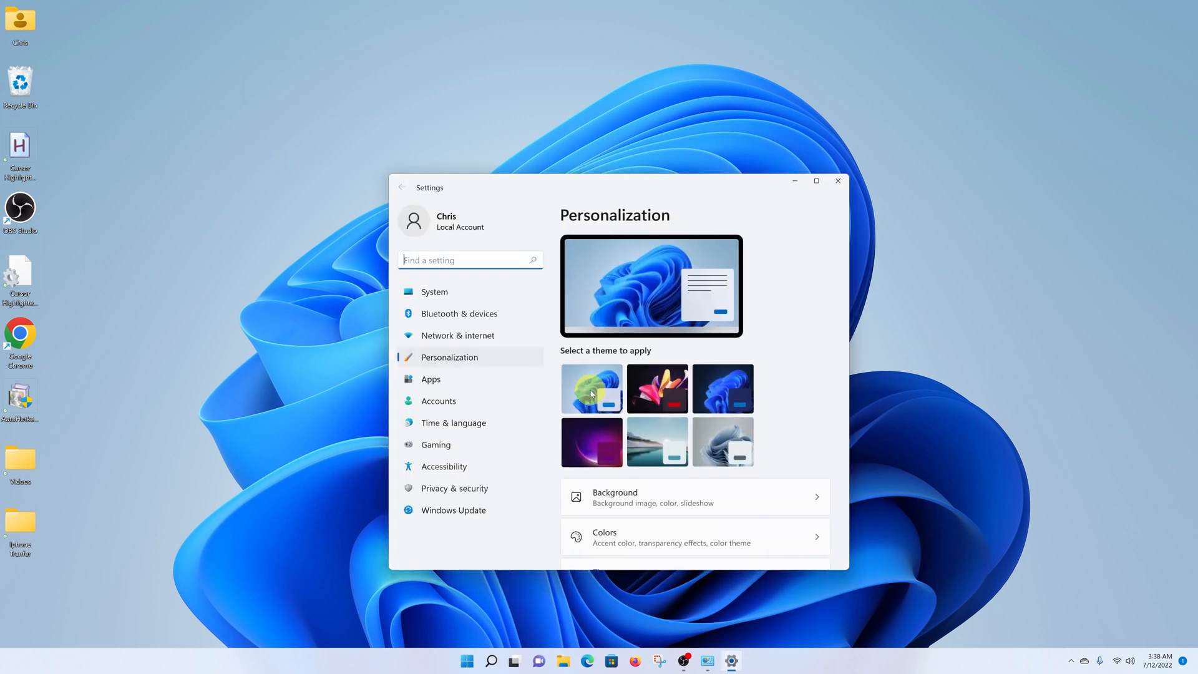
{"action": "scroll", "scroll_direction": "down", "scroll_amount": 3}
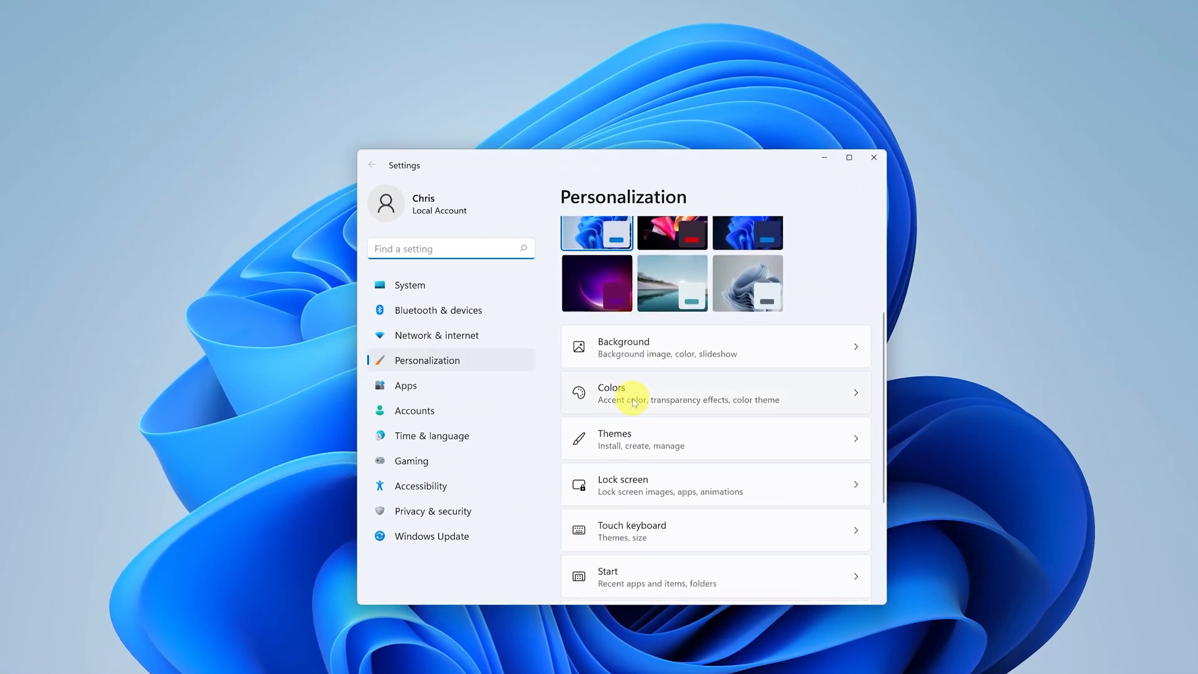
{"action": "mouse_move", "coordinate": [689, 439]}
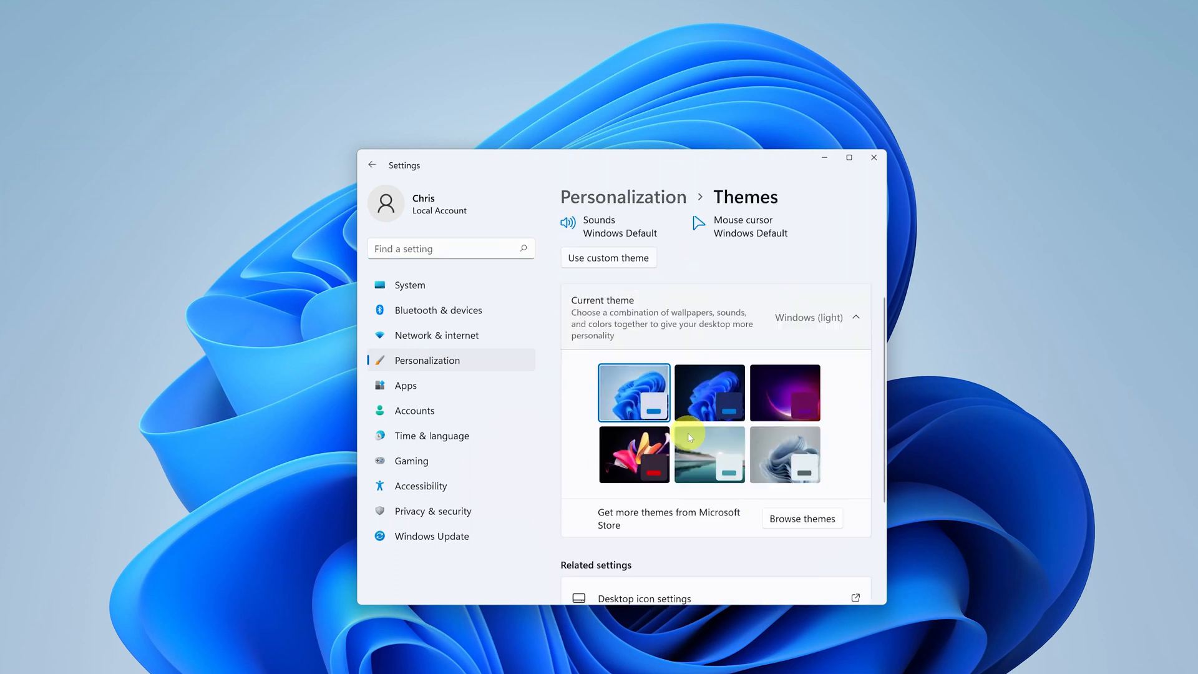
{"action": "scroll", "scroll_direction": "down", "scroll_amount": 3}
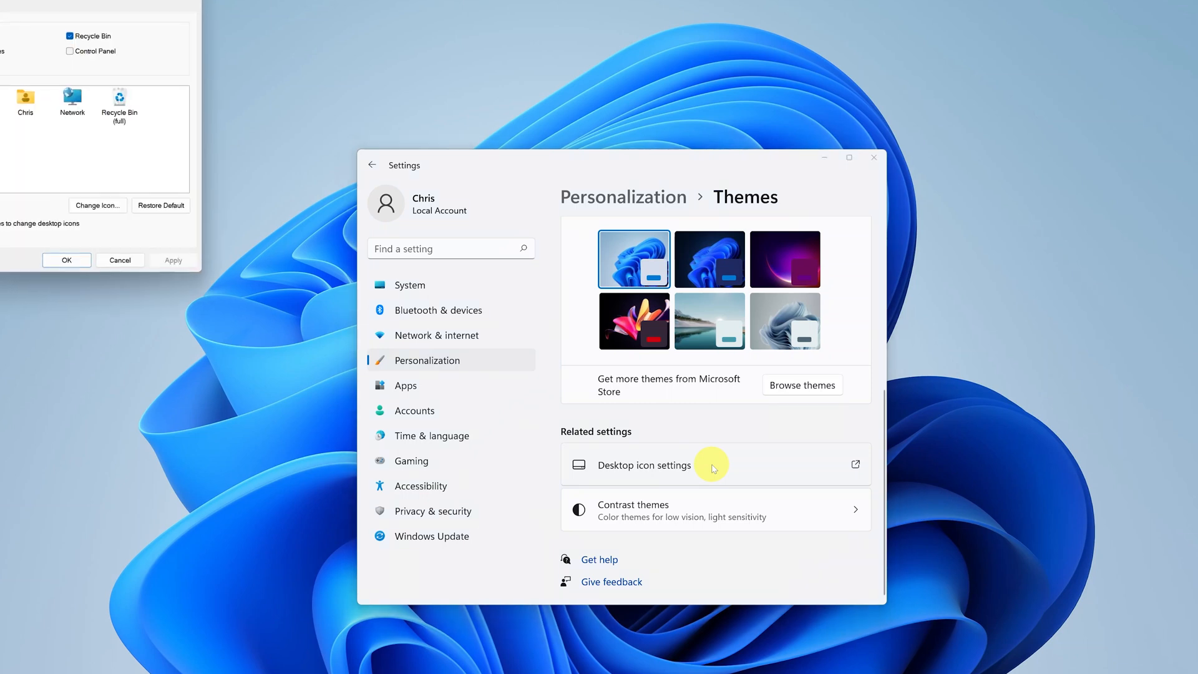
Step: Enable the Computer icon so This PC shows on the desktop, apply it and close Settings
{"action": "left_click", "coordinate": [644, 464]}
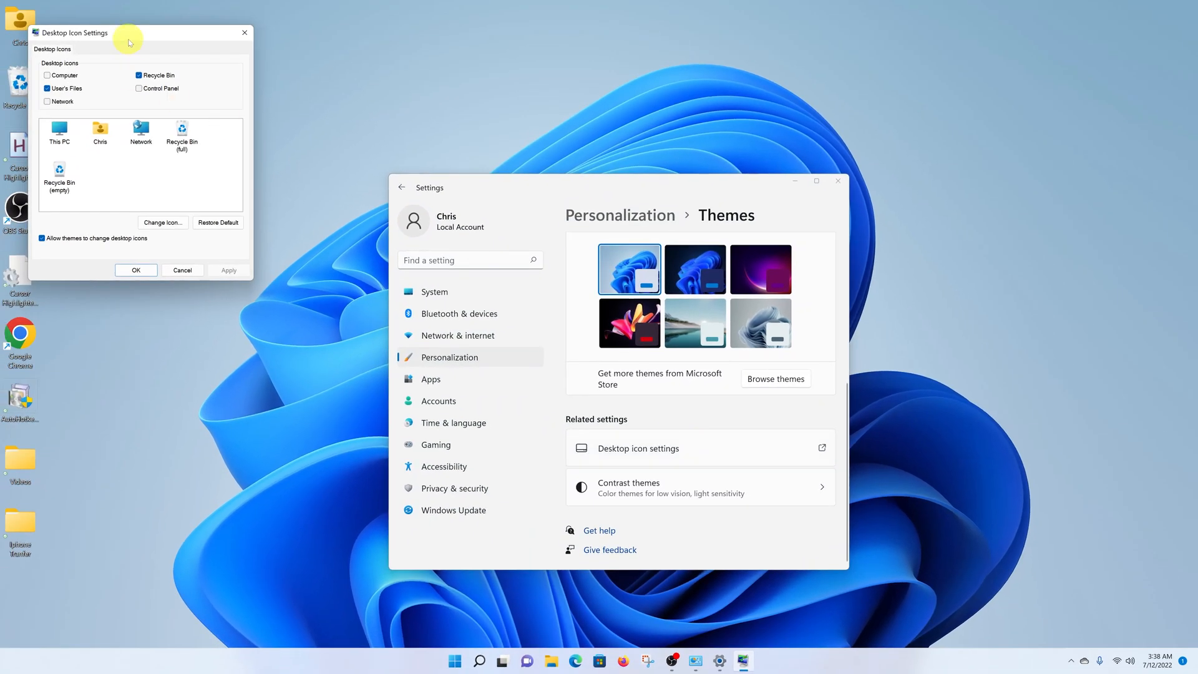
{"action": "left_click_drag", "start_coordinate": [130, 33], "coordinate": [449, 223]}
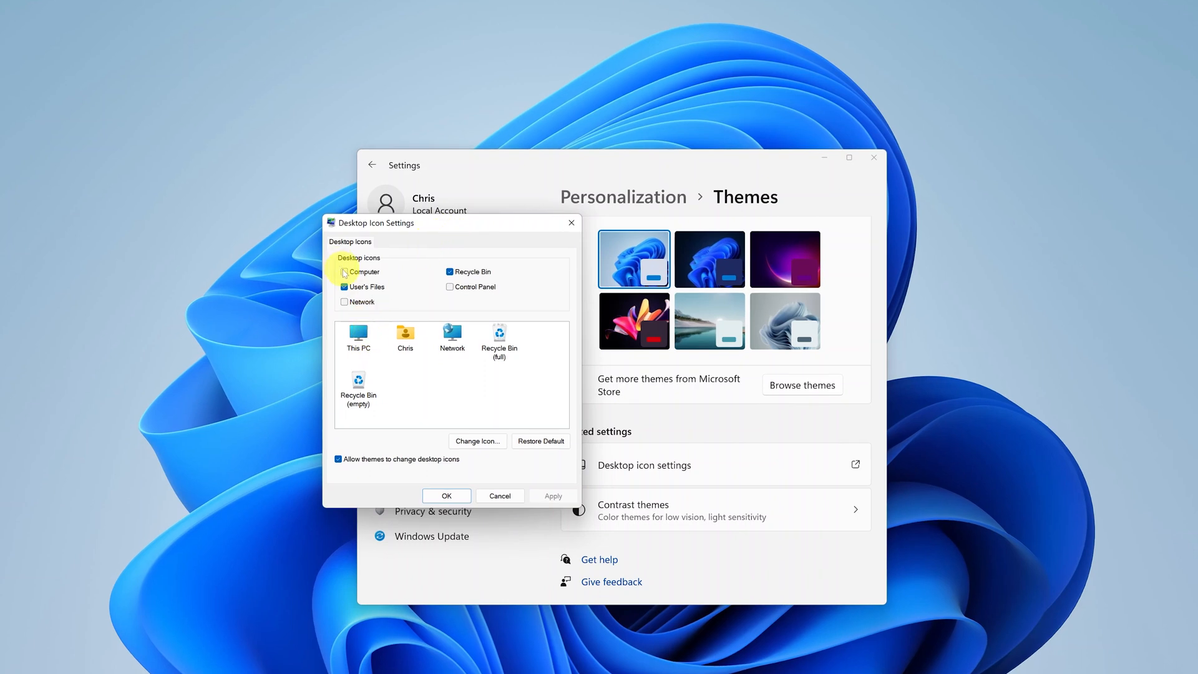
{"action": "left_click", "coordinate": [344, 271]}
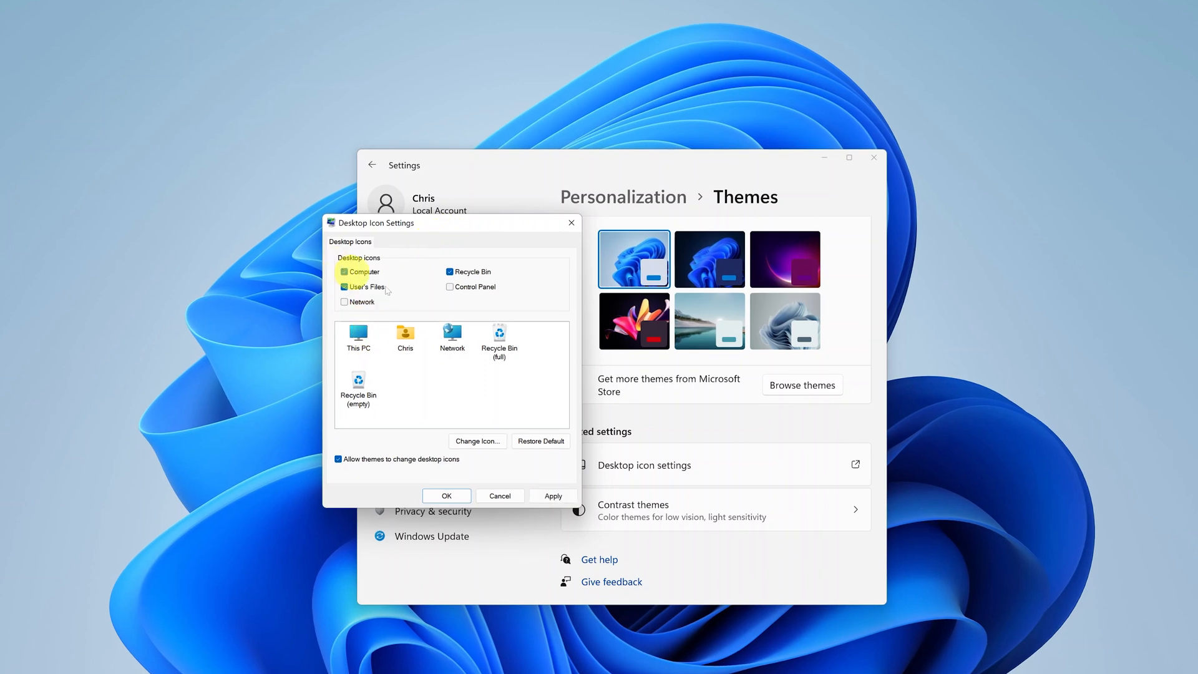
{"action": "left_click", "coordinate": [552, 496]}
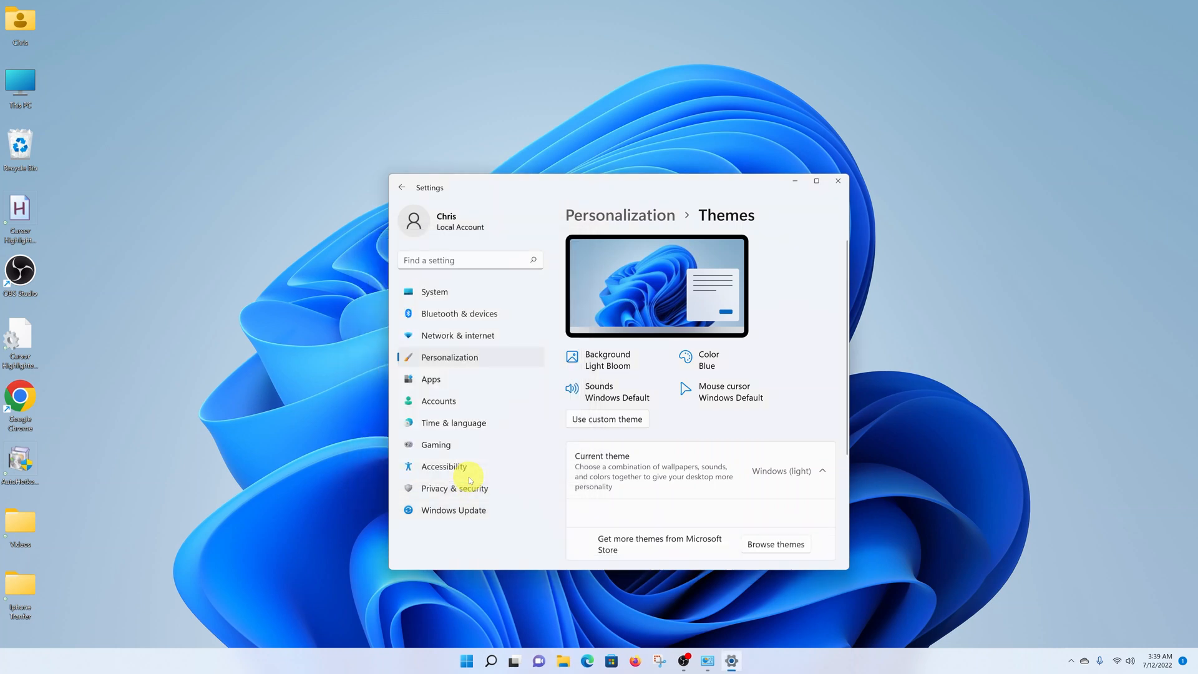
{"action": "left_click", "coordinate": [795, 181]}
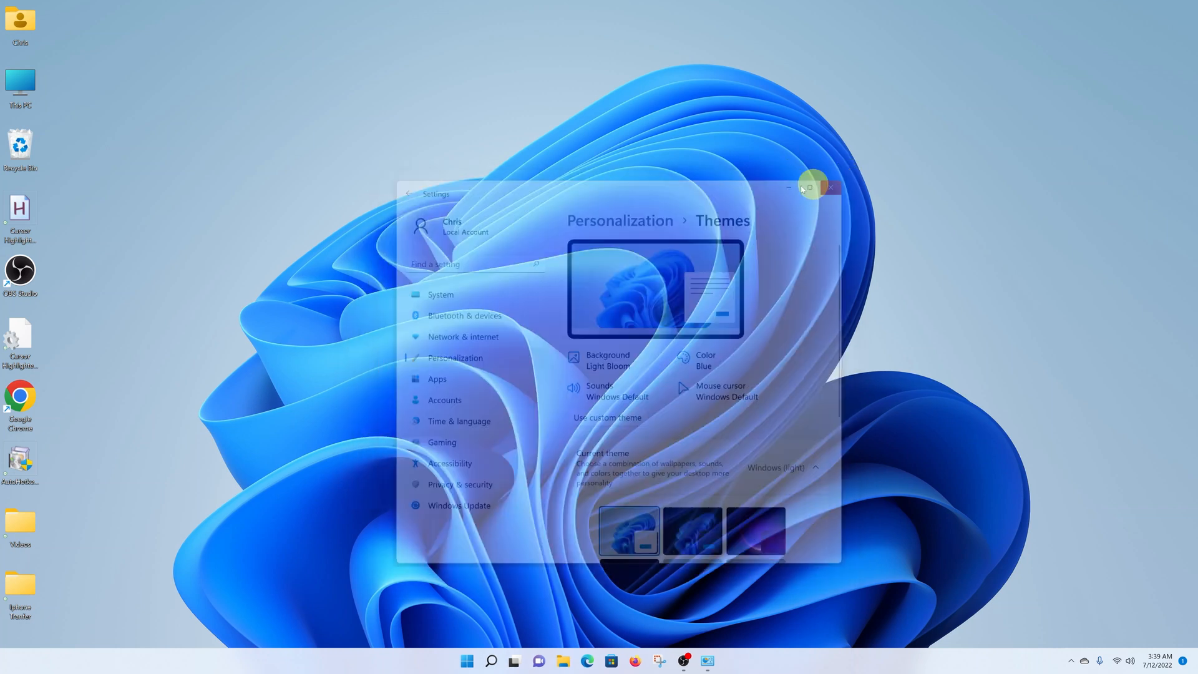
Step: Bring up the desktop's shortcut menu on the cleared desktop showing This PC
{"action": "left_click", "coordinate": [831, 189]}
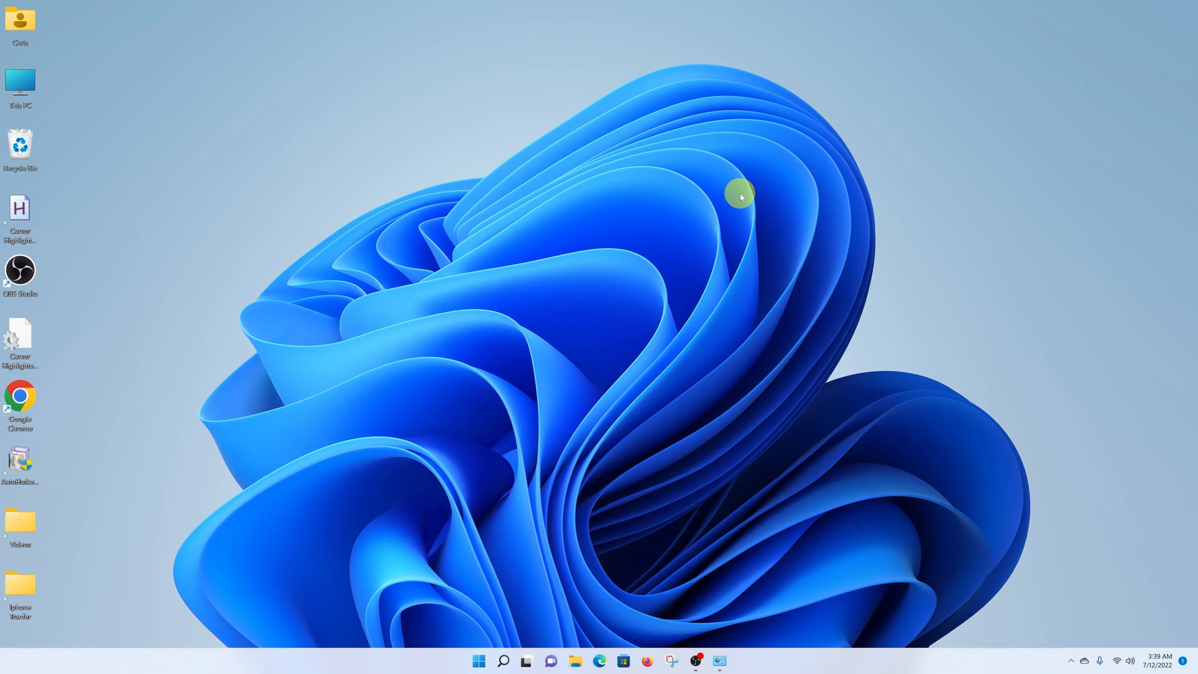
{"action": "mouse_move", "coordinate": [492, 223]}
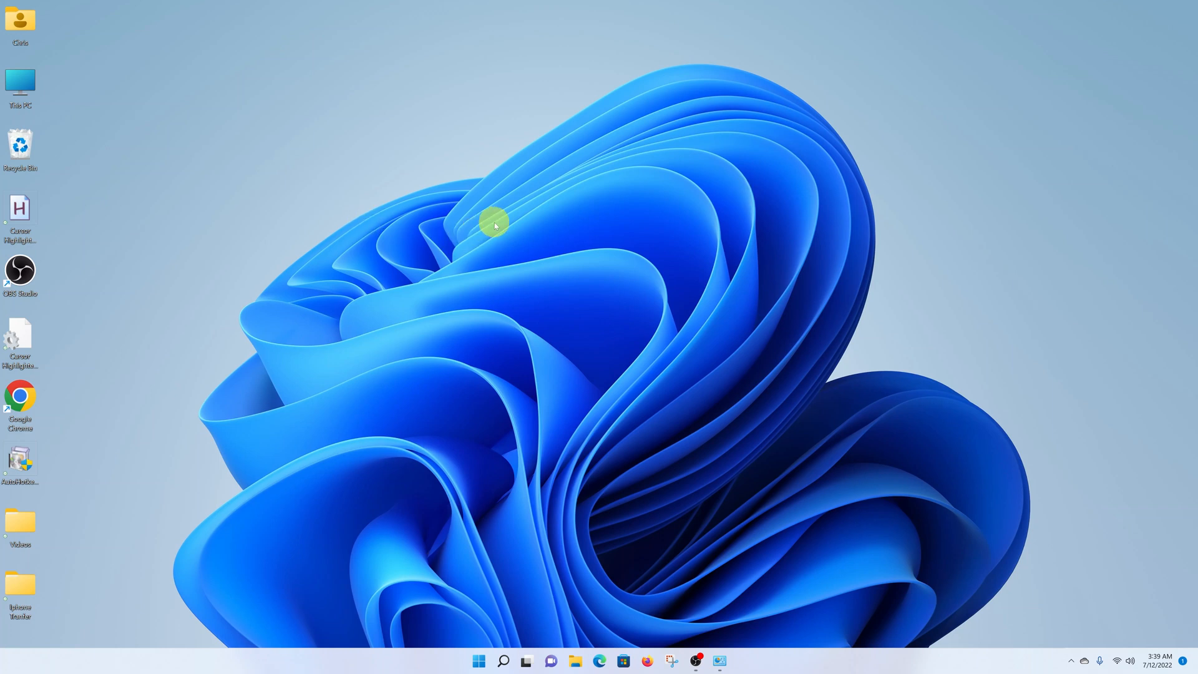
{"action": "right_click", "coordinate": [493, 224]}
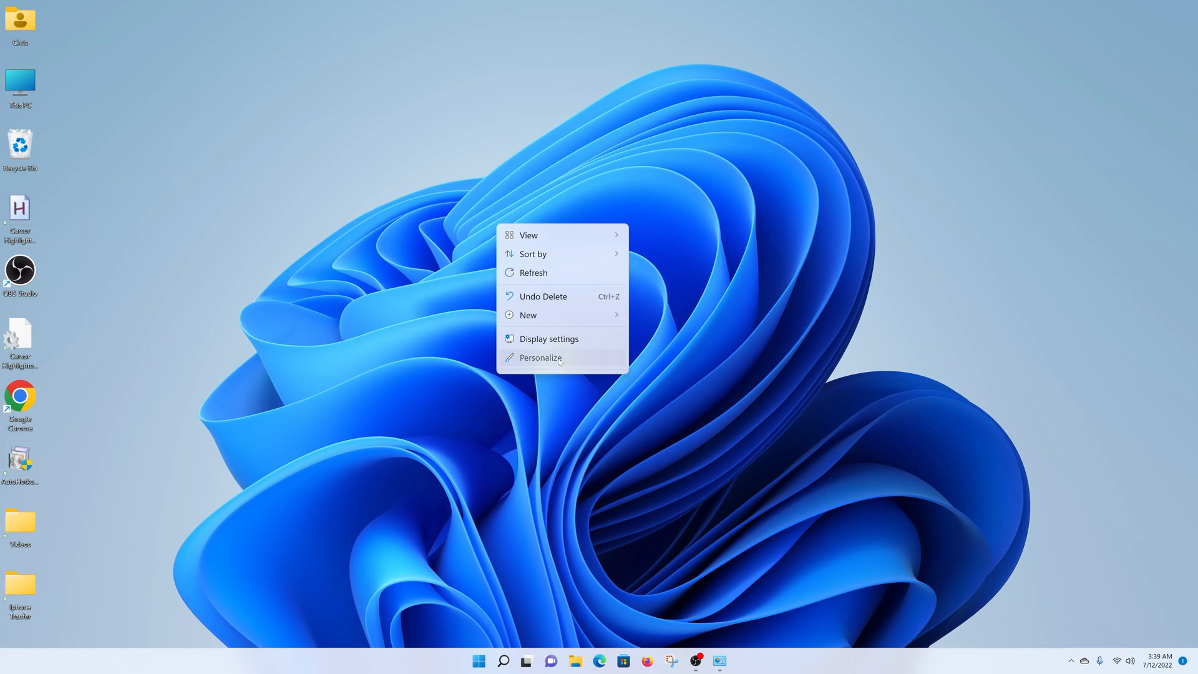
Step: Reopen Personalization > Themes via Personalize and bring up Desktop Icon Settings again
{"action": "left_click", "coordinate": [540, 358]}
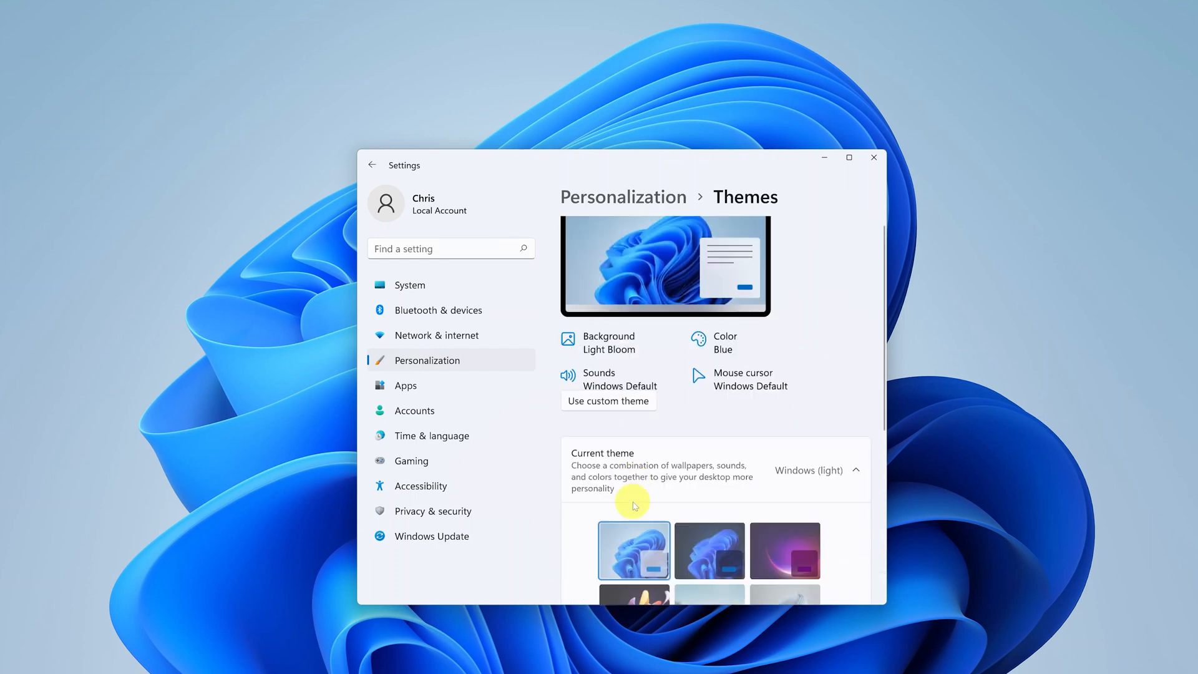
{"action": "scroll", "scroll_direction": "down", "scroll_amount": 3}
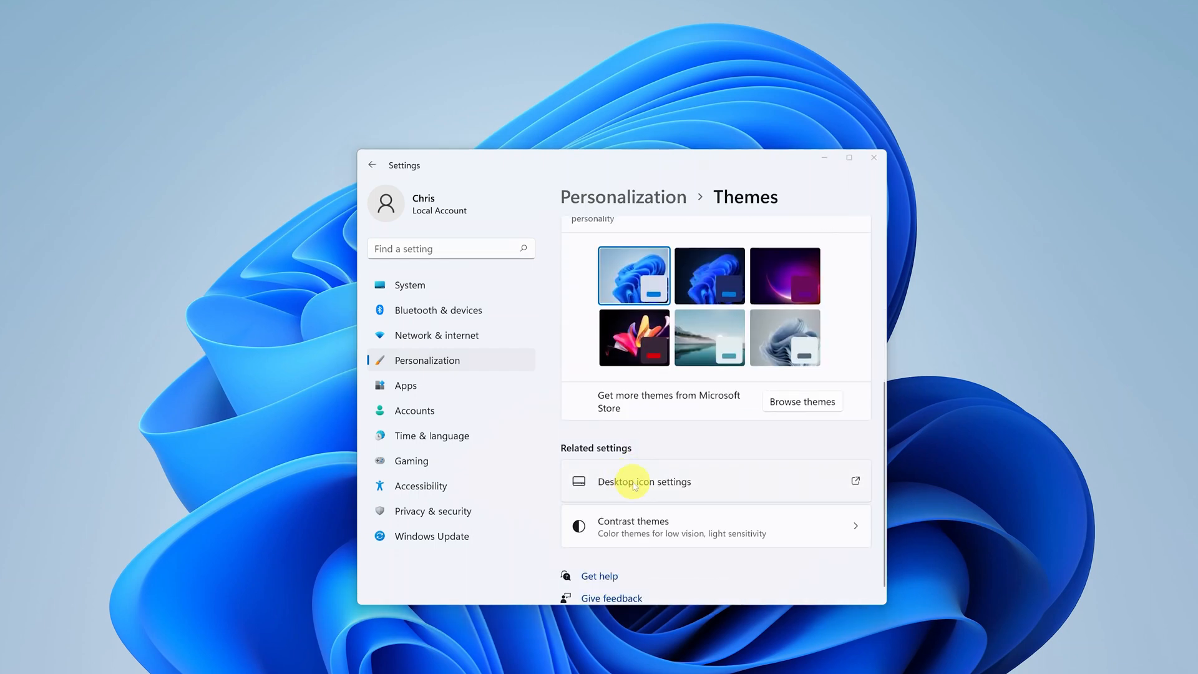
{"action": "left_click", "coordinate": [645, 482]}
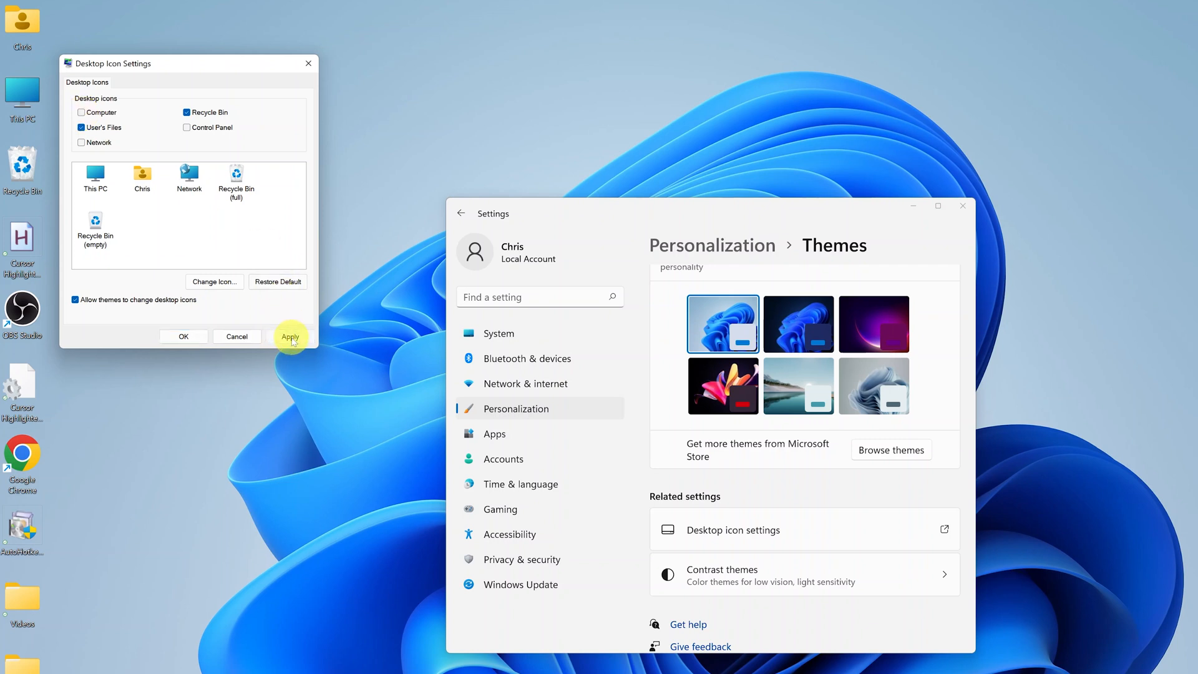
Step: Disable the Computer icon so This PC leaves the desktop, apply it and close Settings
{"action": "left_click", "coordinate": [290, 336]}
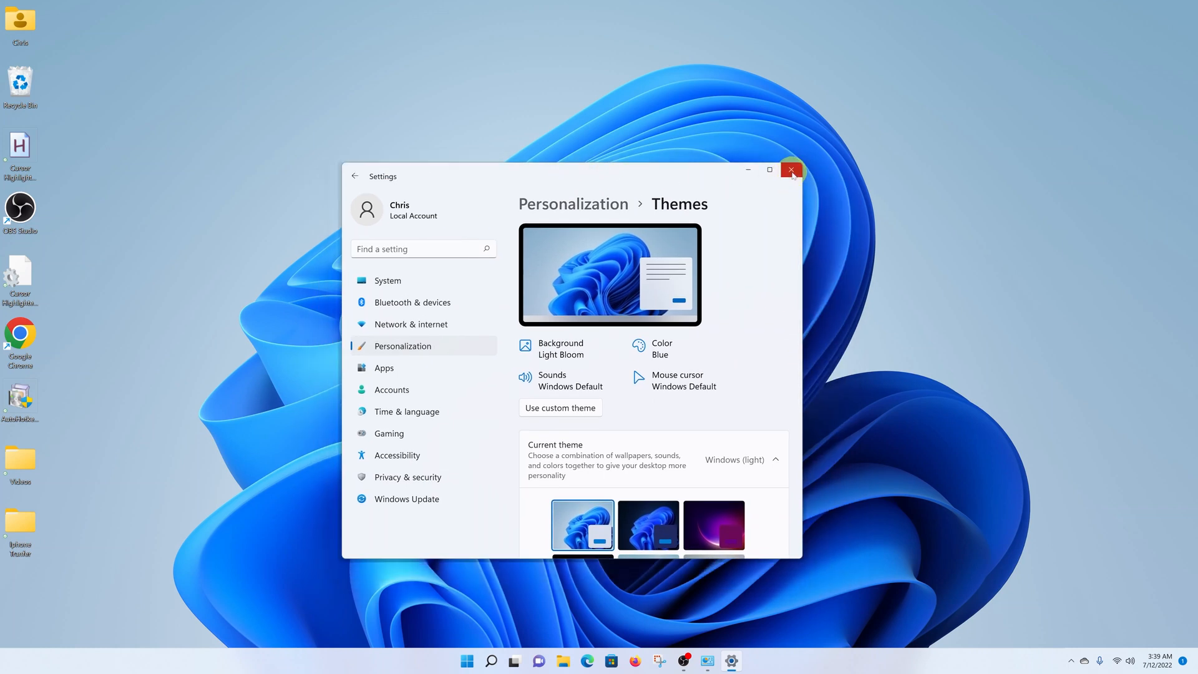
{"action": "left_click", "coordinate": [791, 170]}
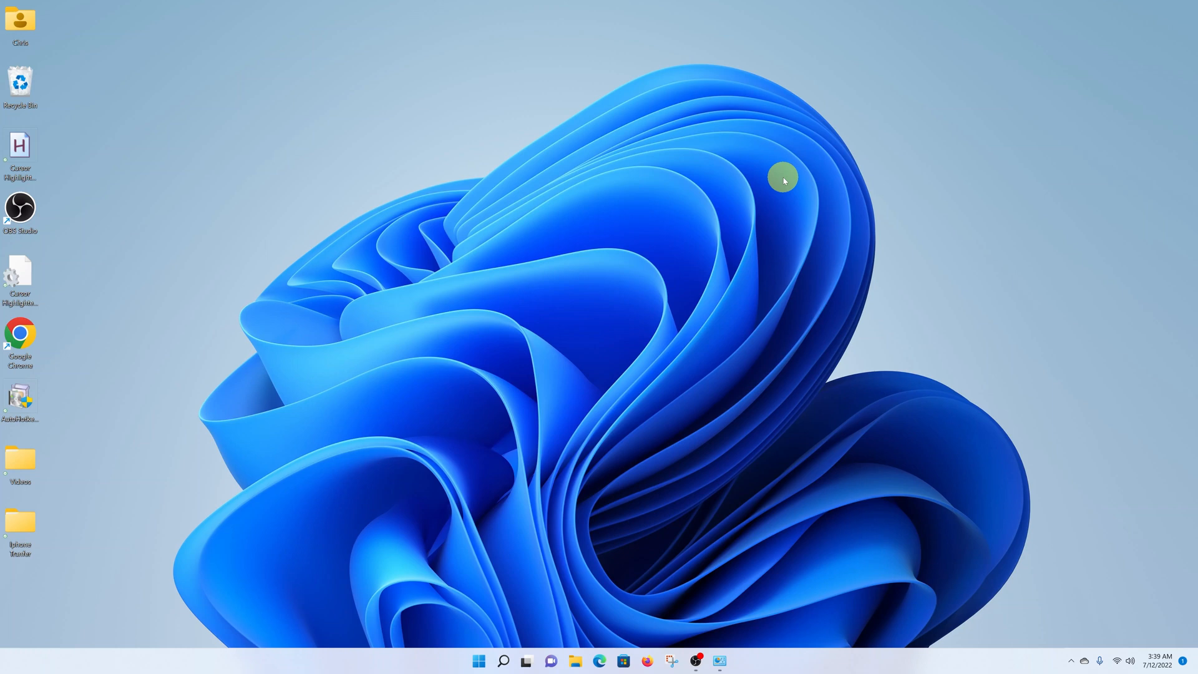